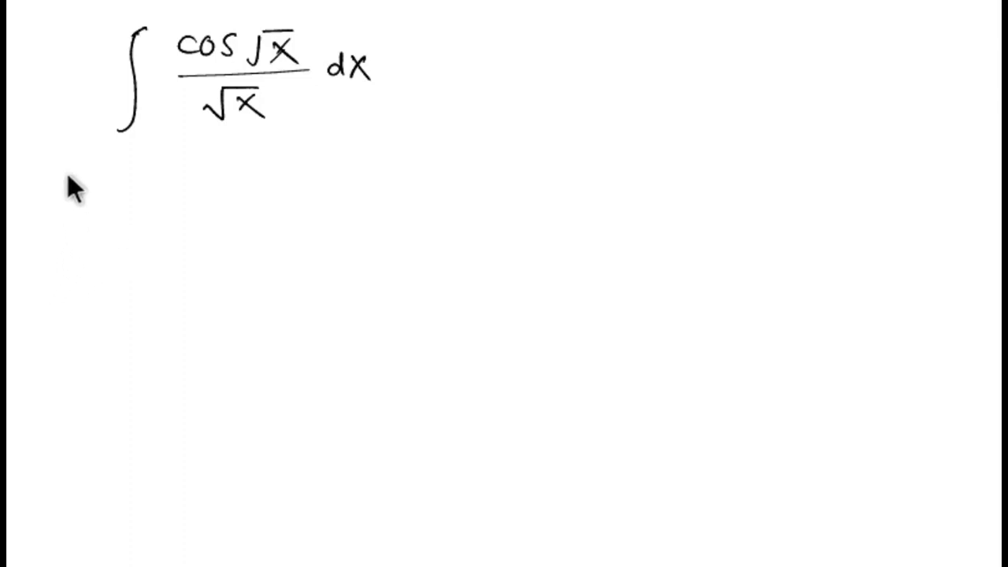
{"action": "mouse_move", "coordinate": [137, 171]}
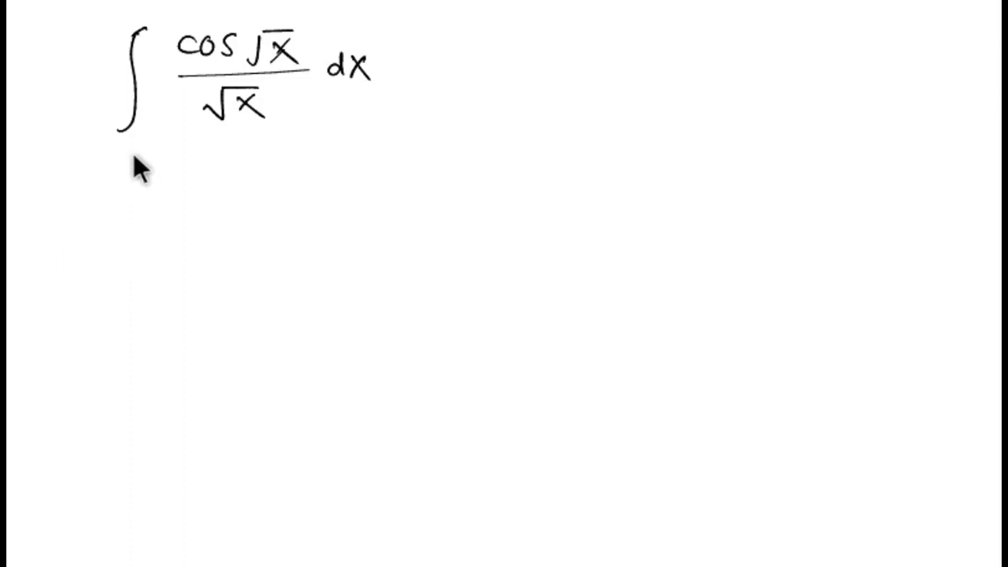
{"action": "mouse_move", "coordinate": [180, 133]}
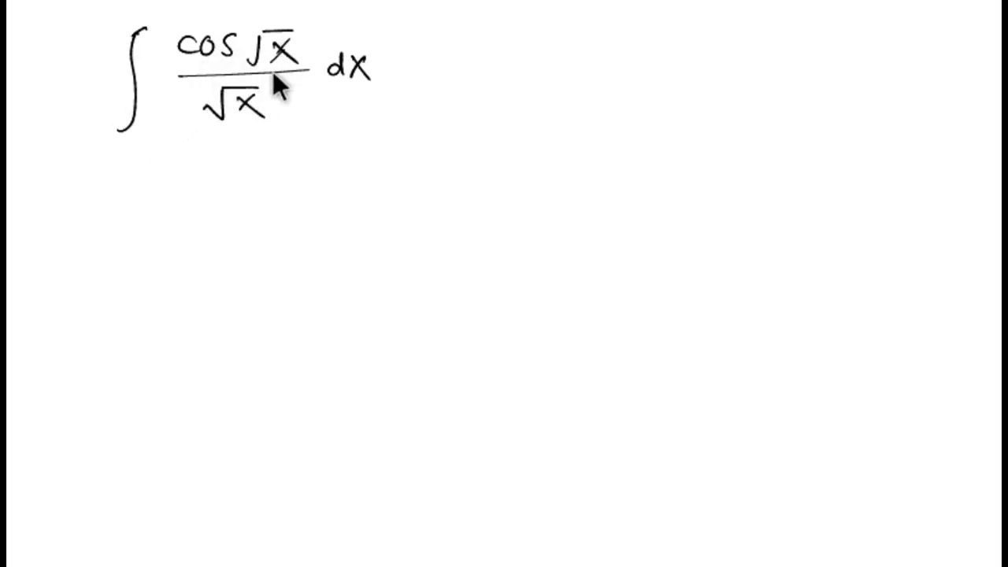
{"action": "mouse_move", "coordinate": [380, 101]}
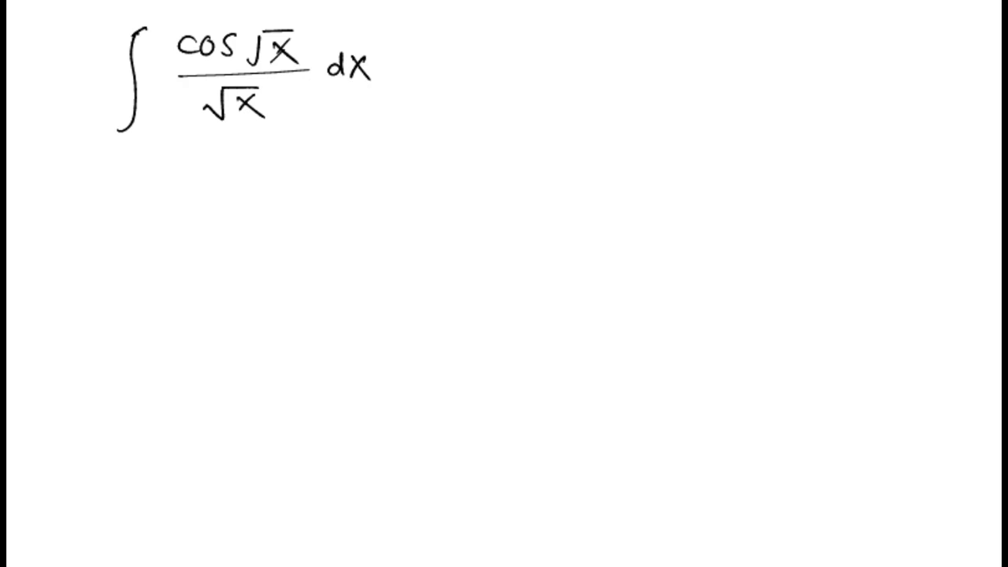
{"action": "mouse_move", "coordinate": [108, 162]}
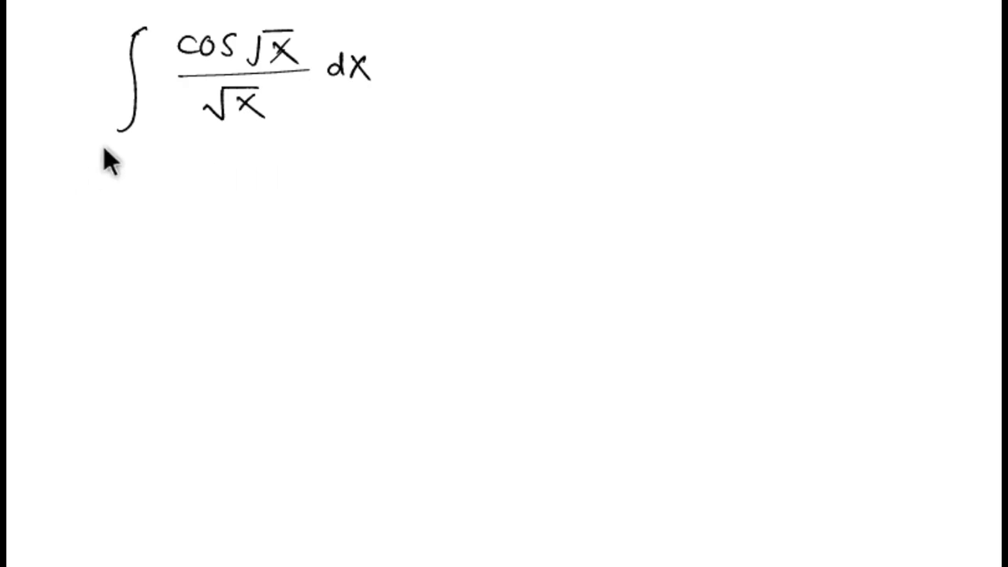
{"action": "mouse_move", "coordinate": [229, 154]}
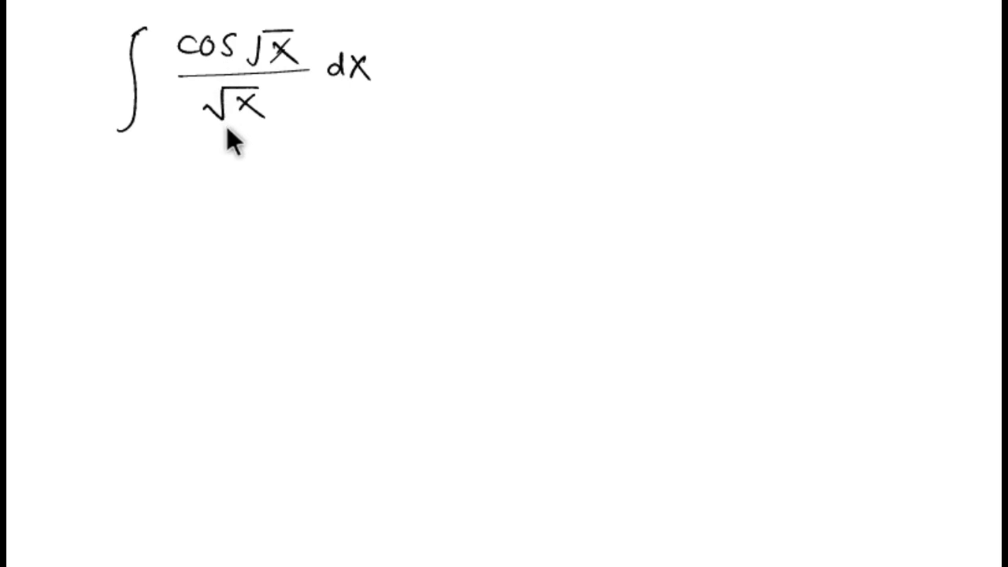
{"action": "mouse_move", "coordinate": [219, 163]}
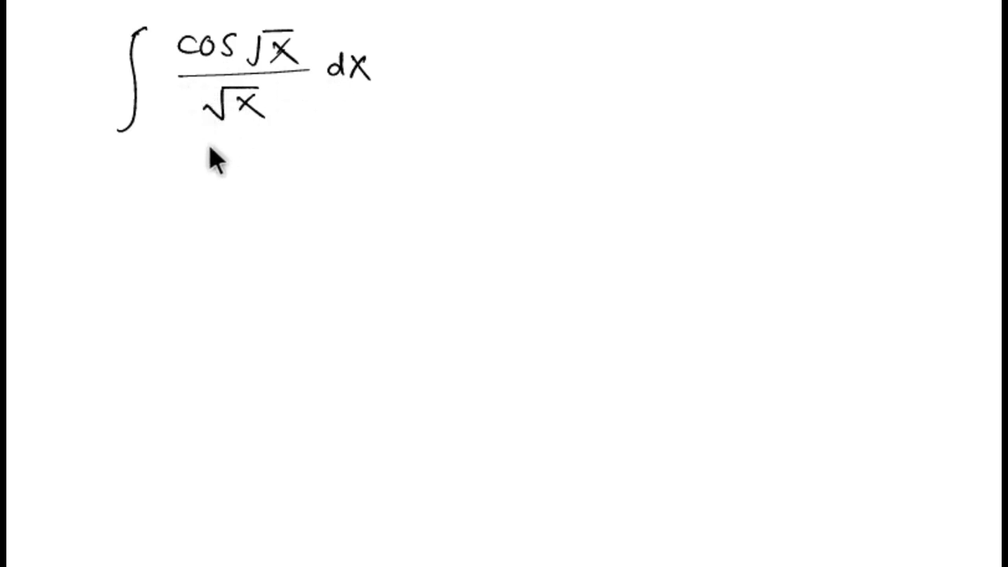
{"action": "mouse_move", "coordinate": [230, 168]}
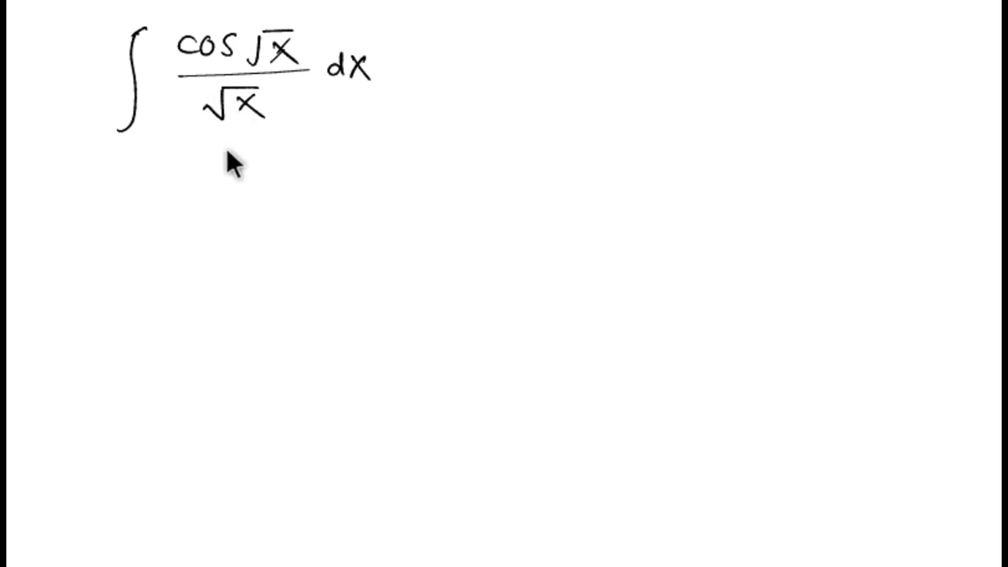
{"action": "mouse_move", "coordinate": [63, 221]}
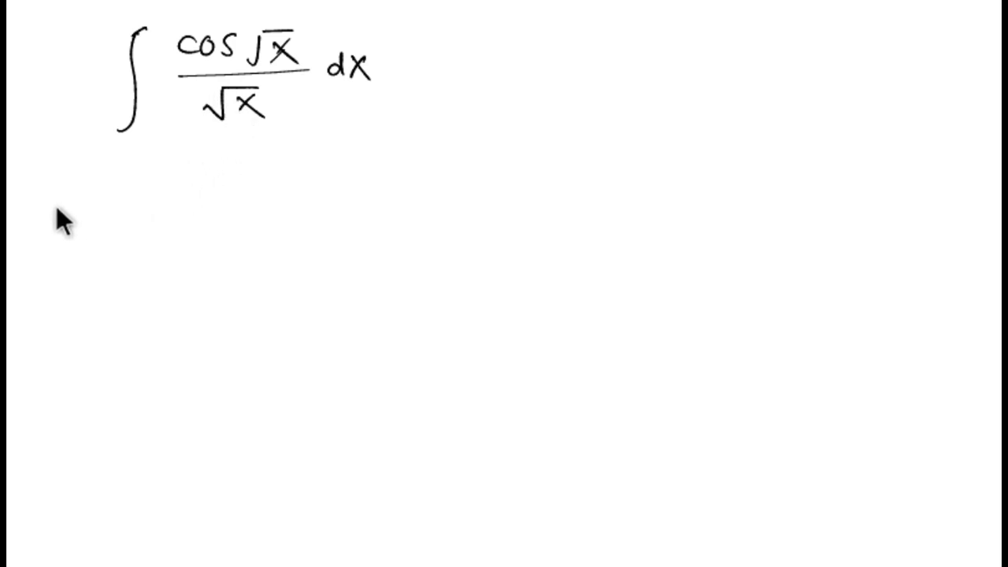
{"action": "mouse_move", "coordinate": [29, 204]}
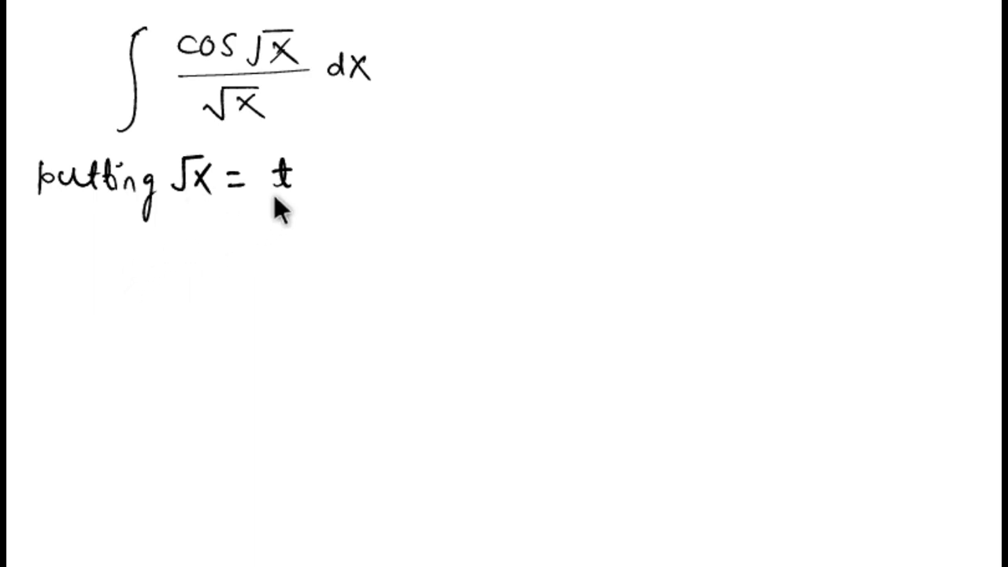
{"action": "type", "text": "d/dx x^1/2 = d/dx t"}
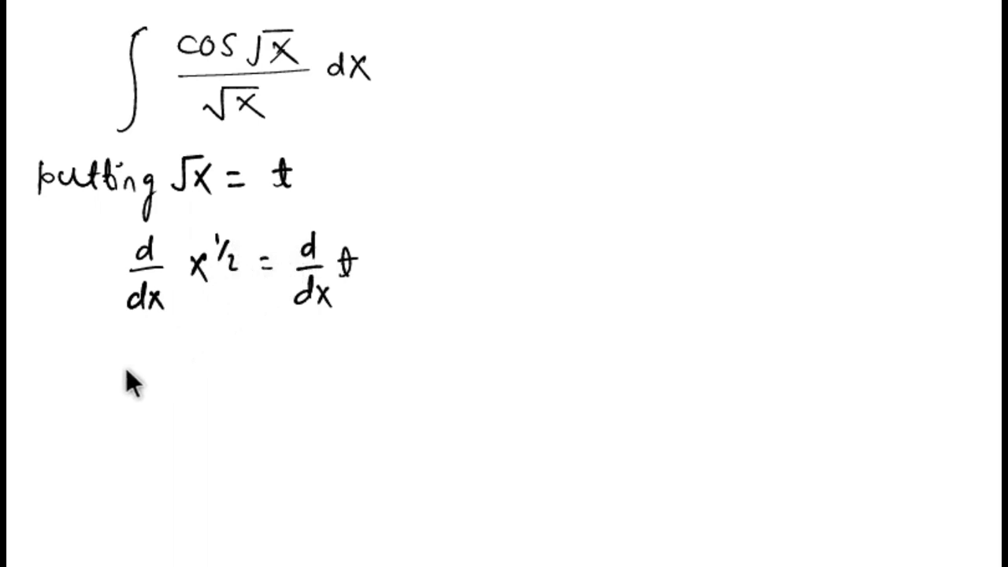